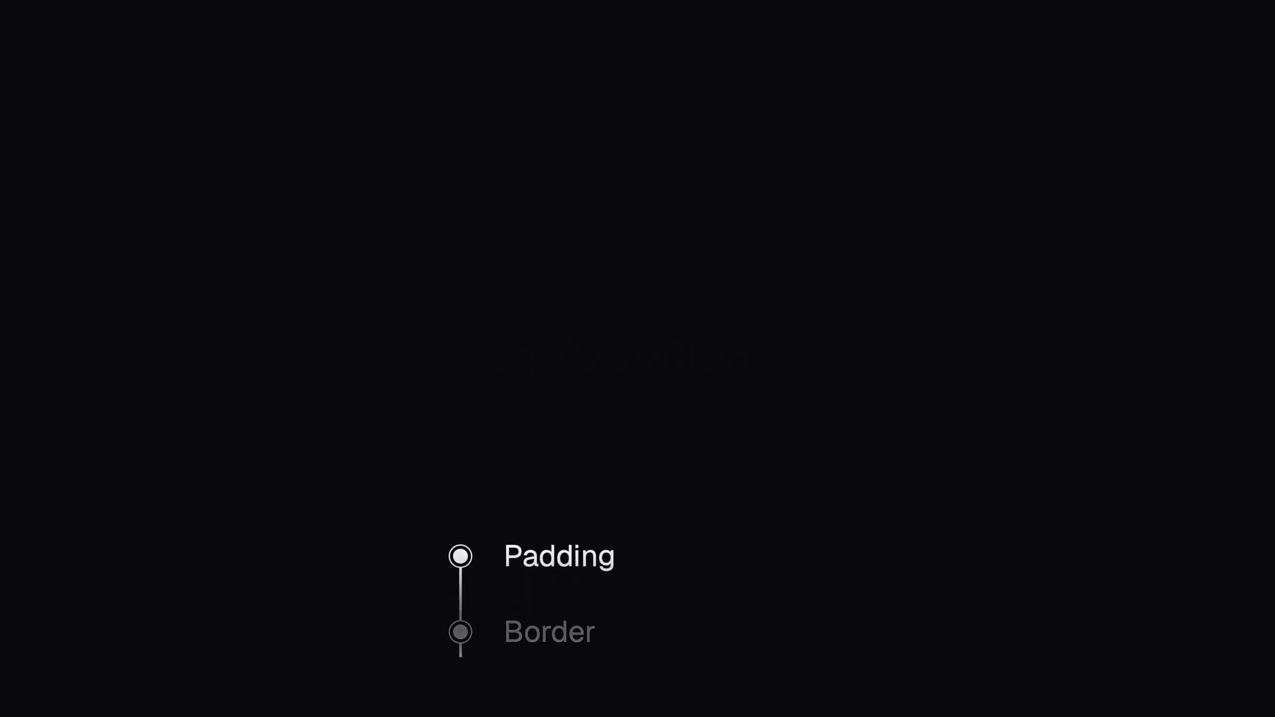
# Step the box model slides forward from 1. Content to 3. Border.
pyautogui.click(460, 556)
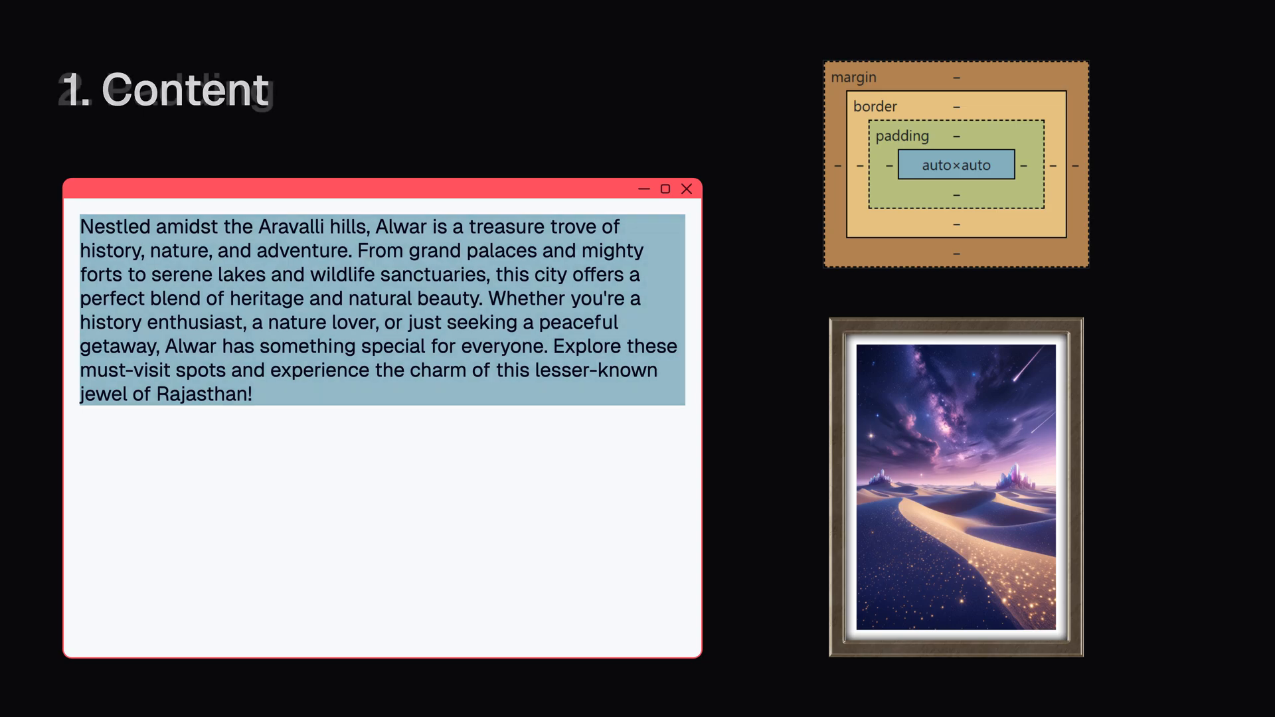
pyautogui.press('Right')
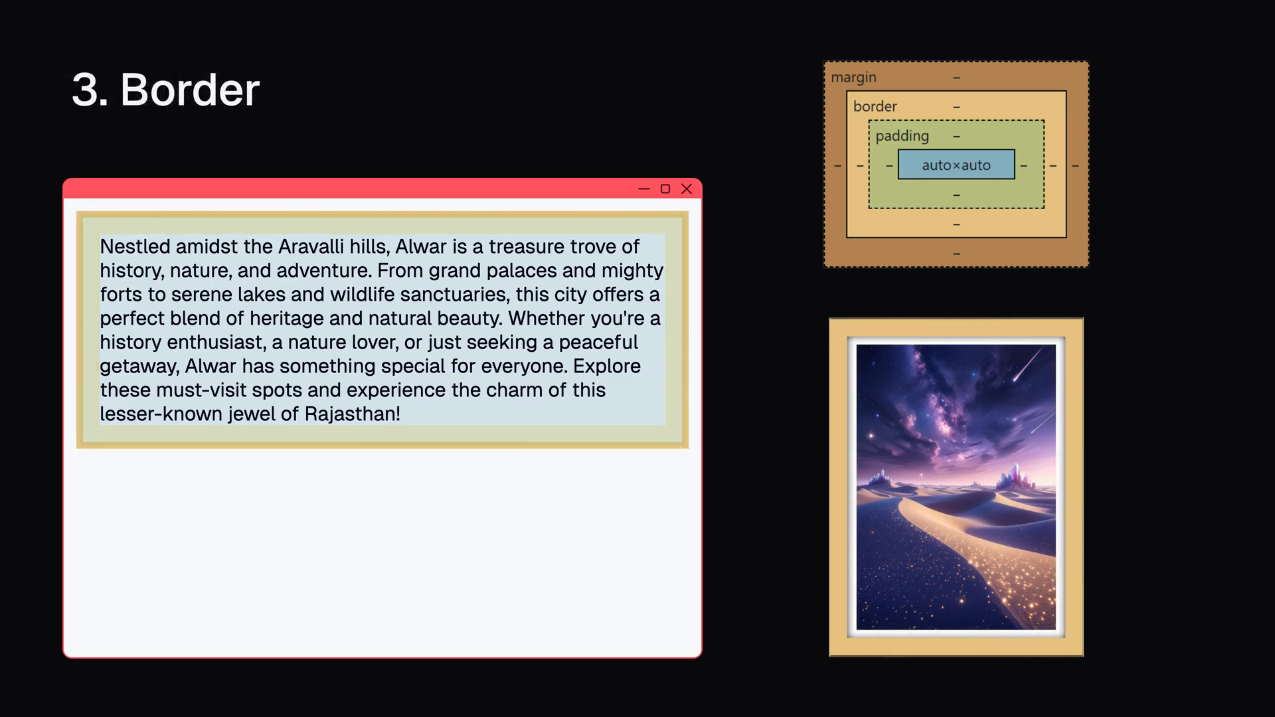
pyautogui.press('Right')
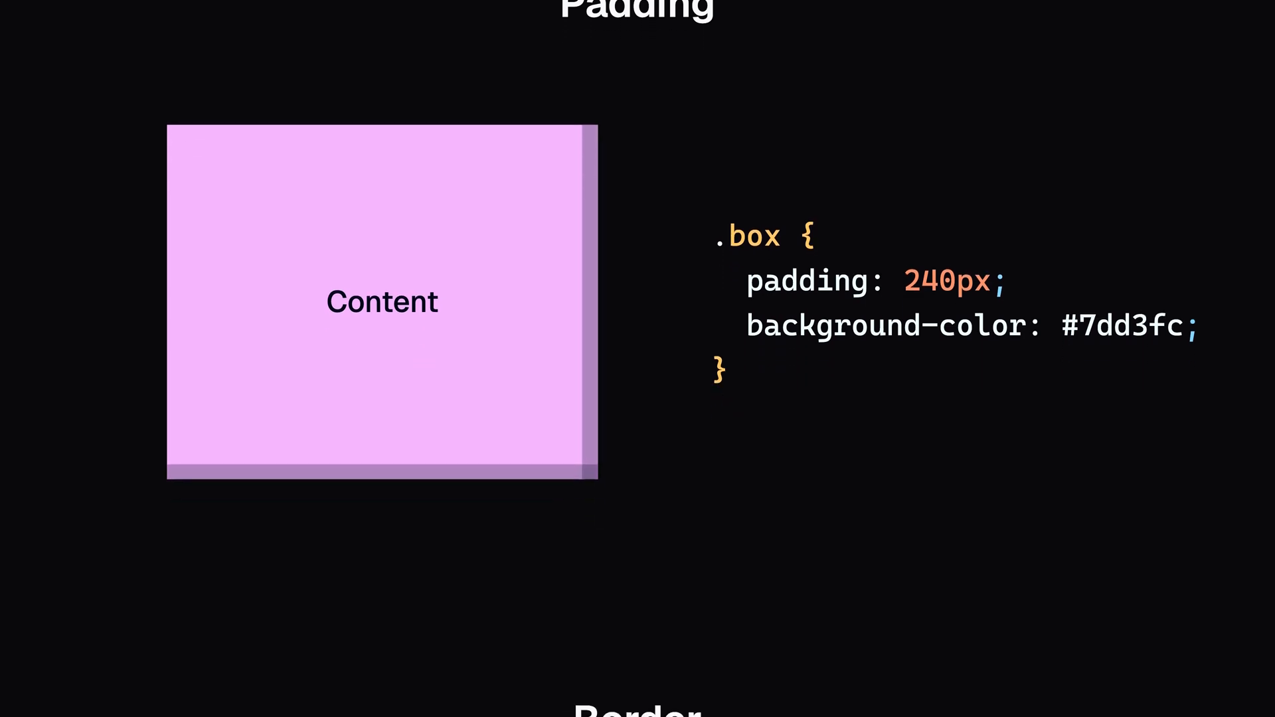
pyautogui.scroll(-3)
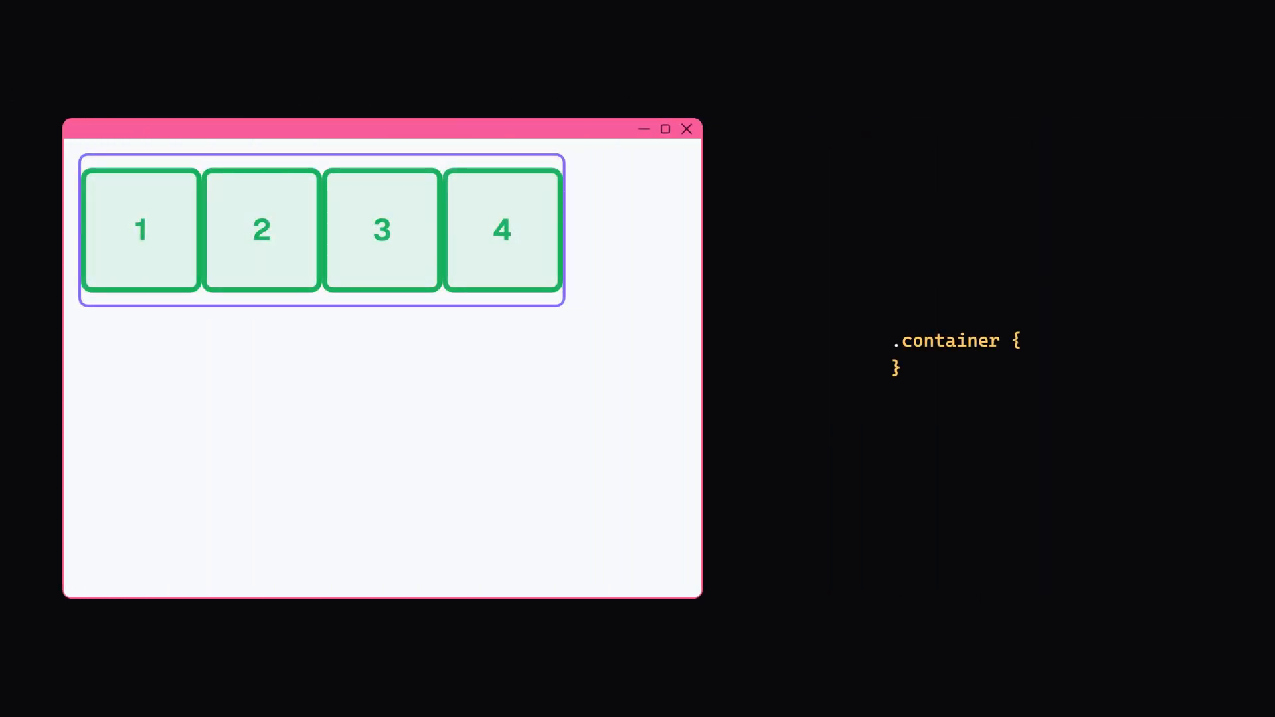
# Enter width: 100%, padding: 10px, border: 4px solid green and width: 25% in the CSS editor.
pyautogui.write('width: 100%;')
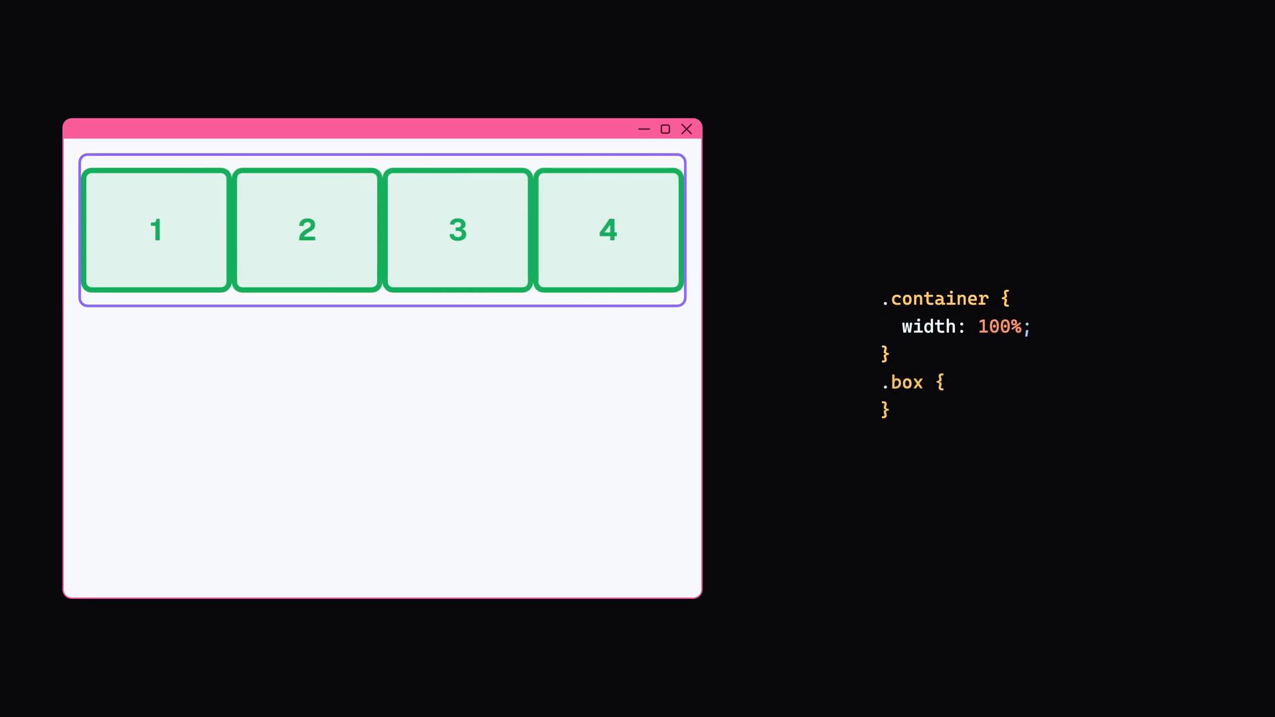
pyautogui.write('padding: 10px;')
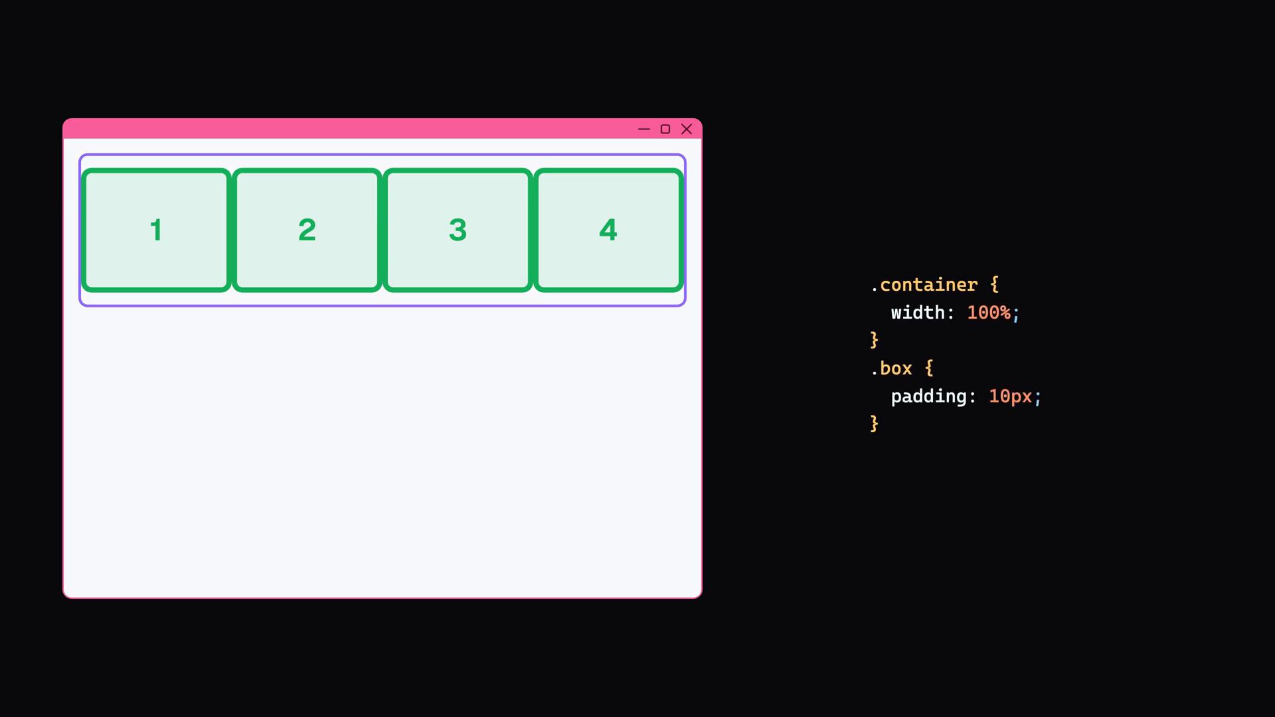
pyautogui.write('border: 4px solid green;')
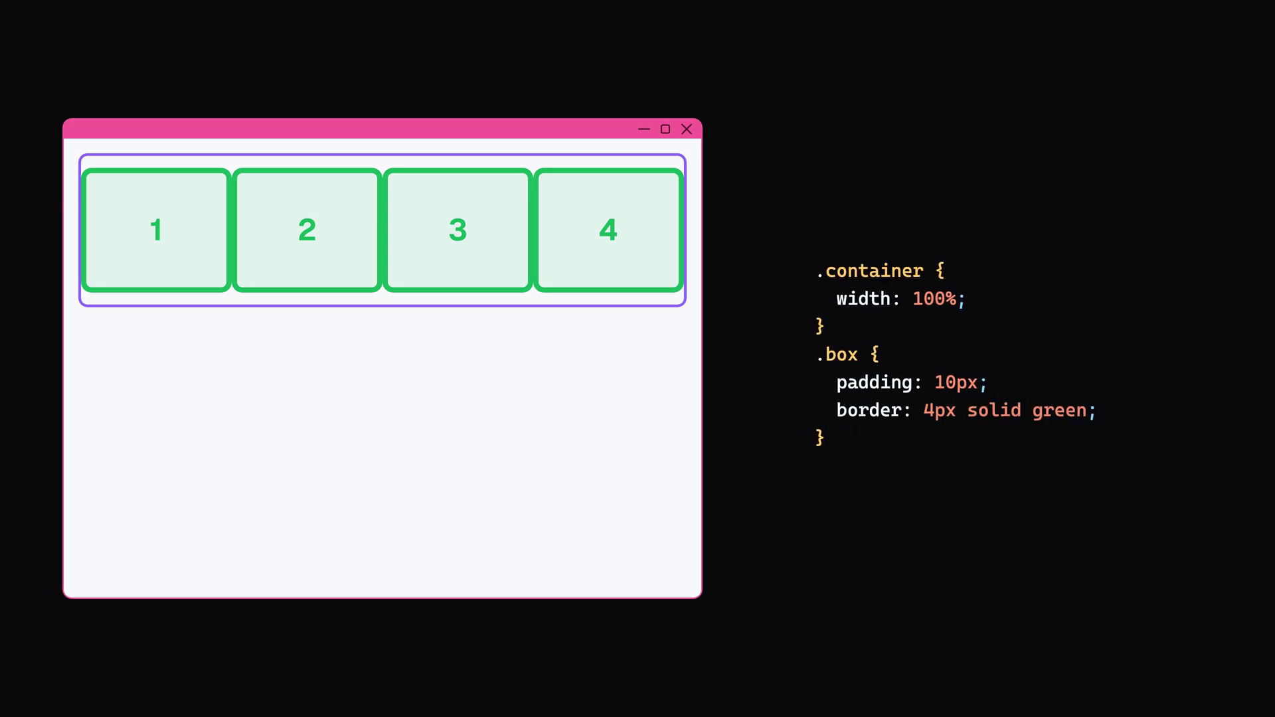
pyautogui.write('width: 25%;')
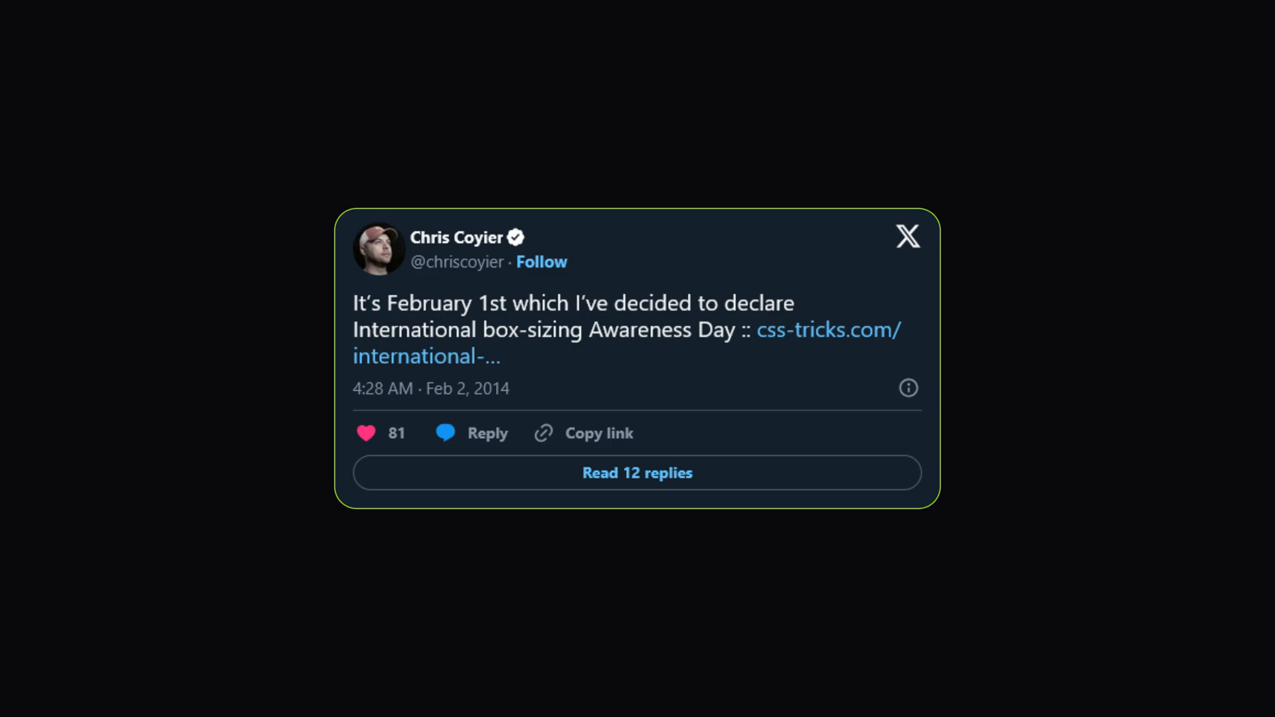
pyautogui.rightClick(136, 113)
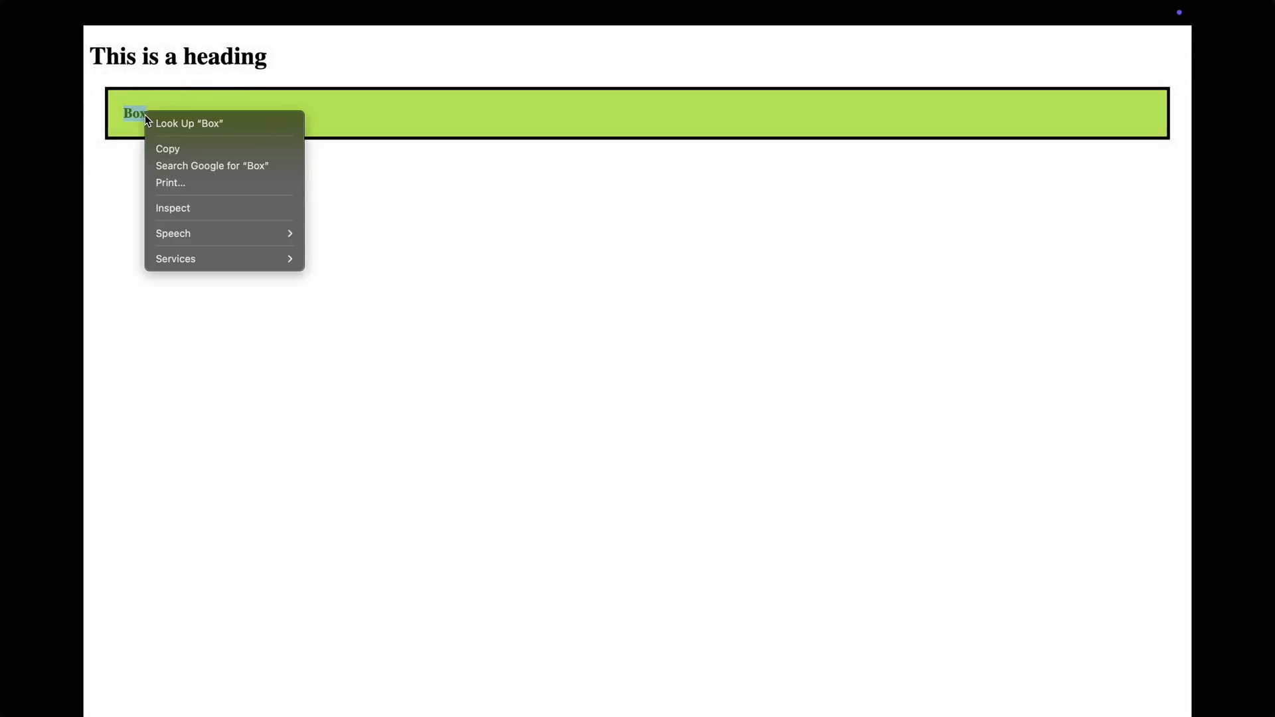
pyautogui.moveTo(178, 202)
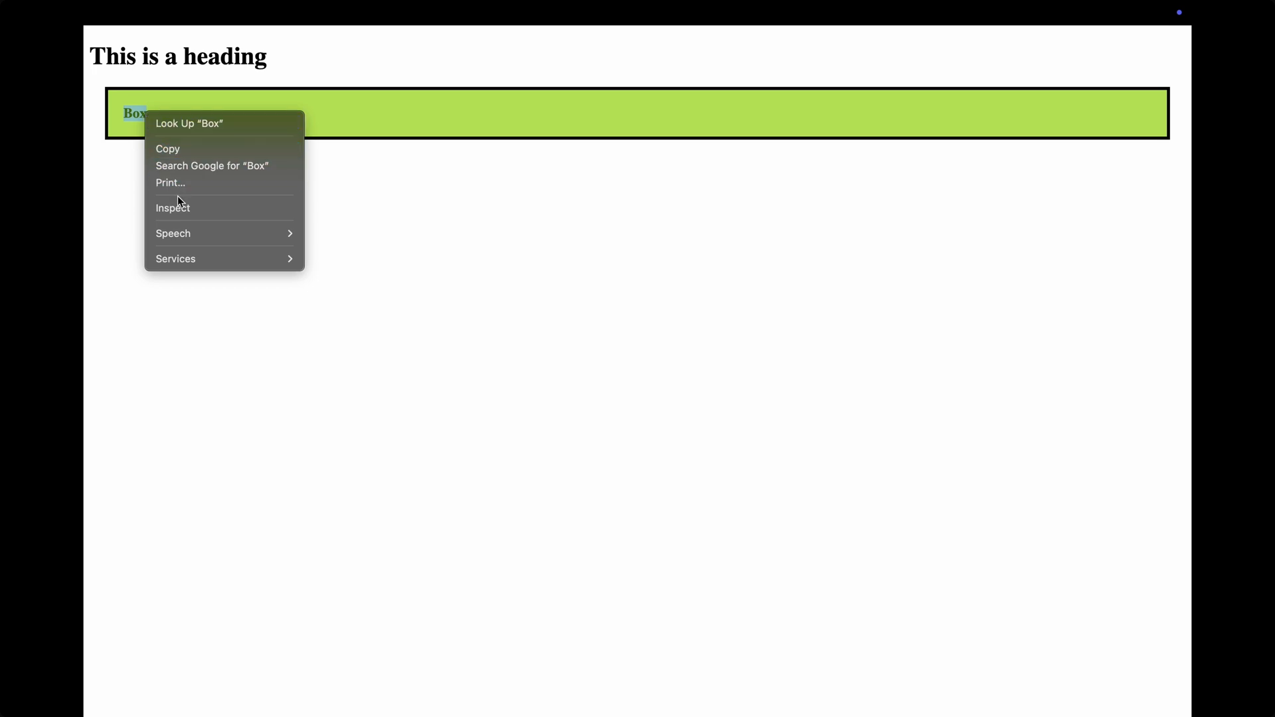
# Select the <h1> node to view its 948×37 box model with 21.440 margins.
pyautogui.click(173, 207)
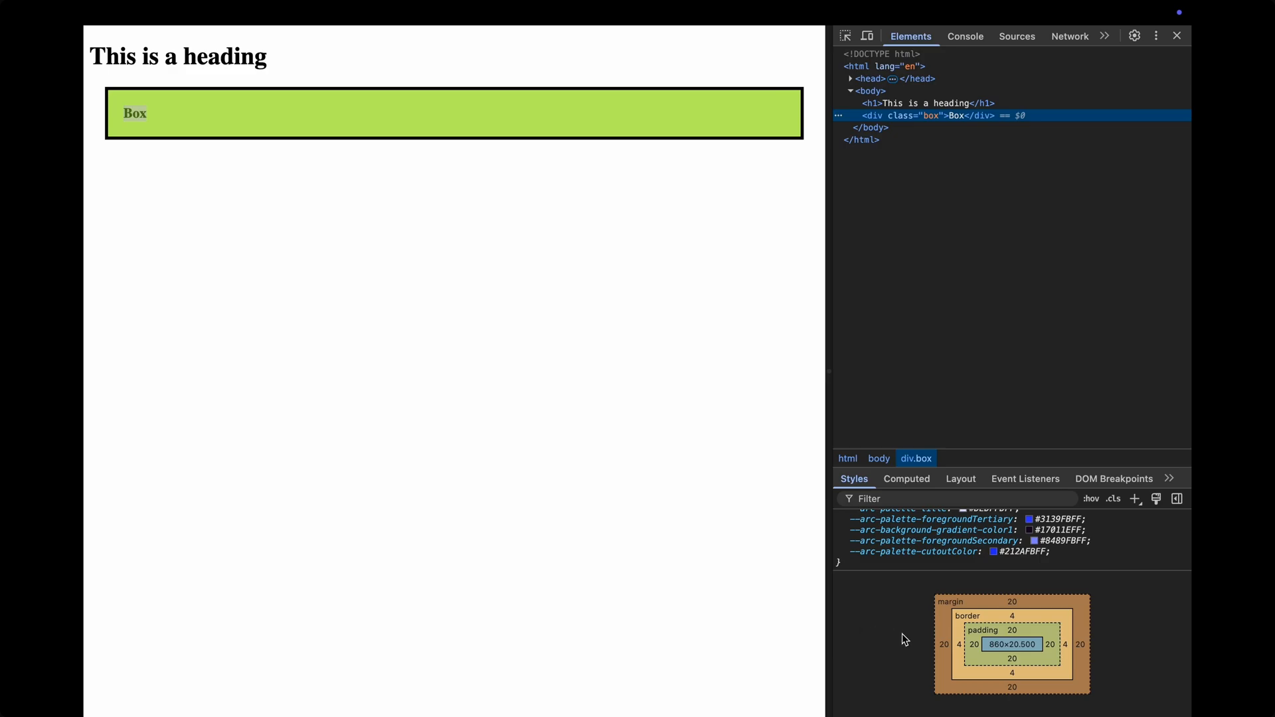
pyautogui.moveTo(1009, 602)
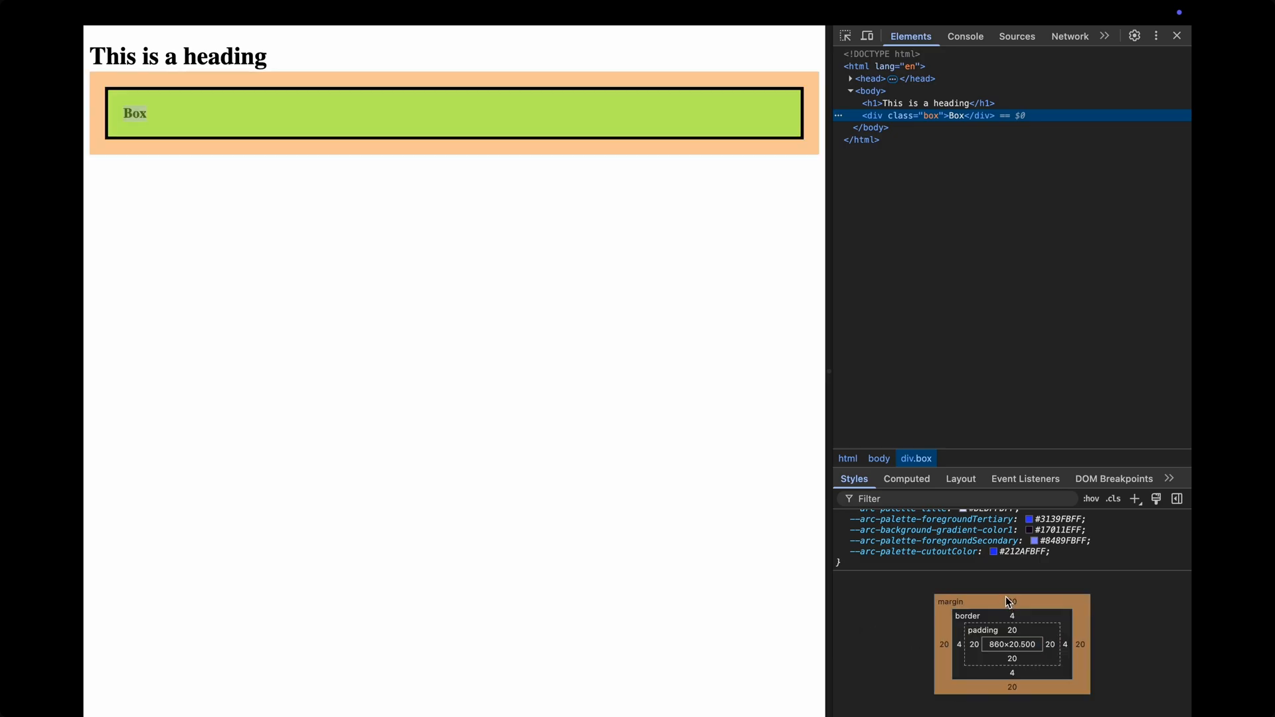
pyautogui.moveTo(1019, 623)
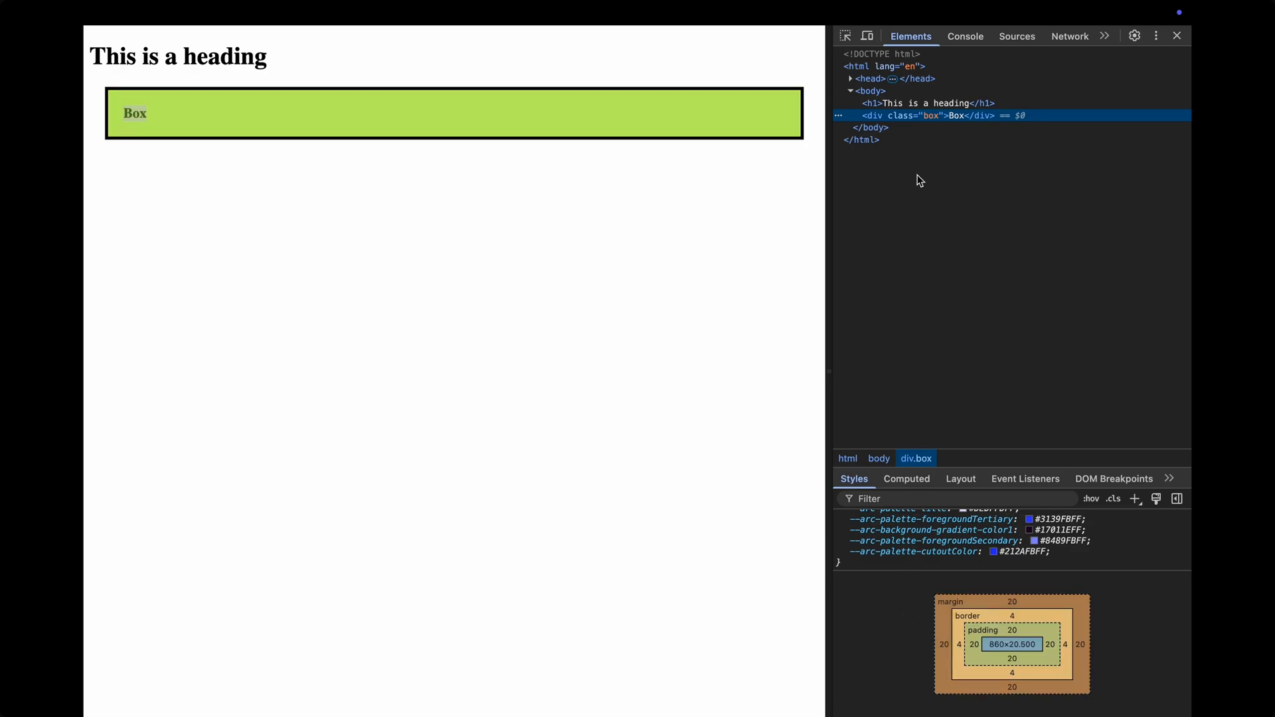
pyautogui.click(930, 103)
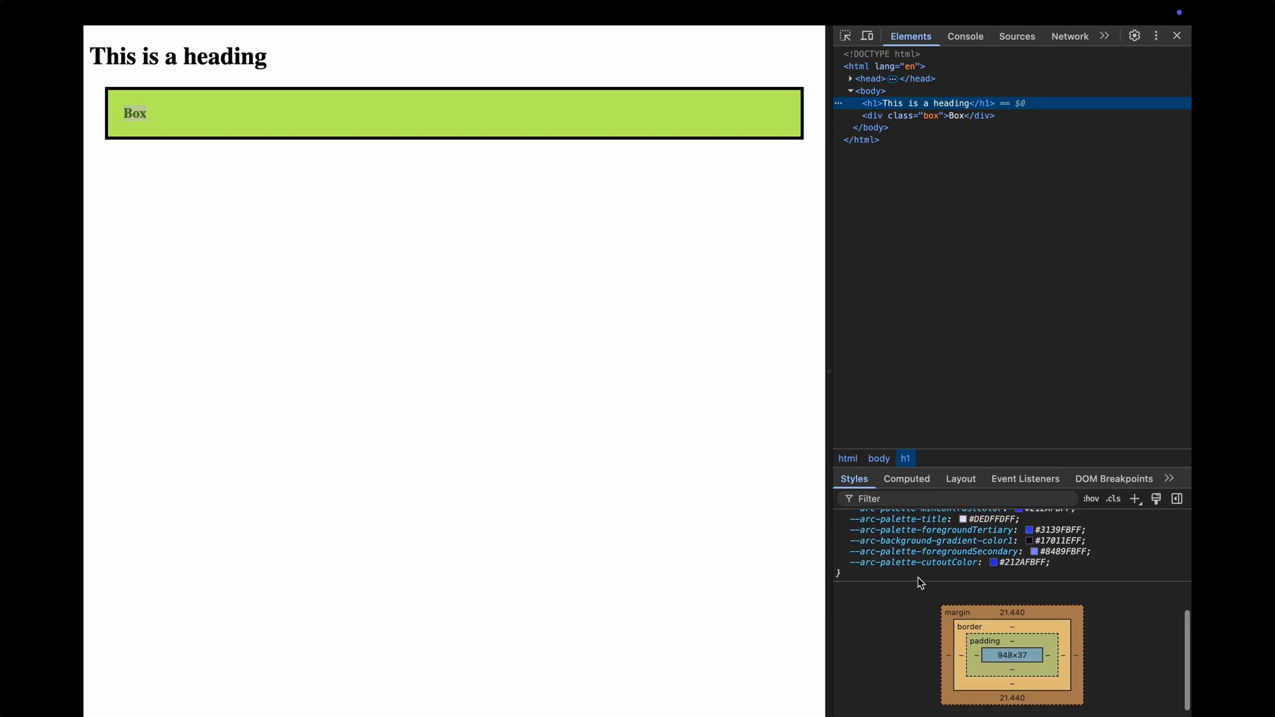
# Scroll the Styles pane up to the h1 user agent stylesheet rule.
pyautogui.scroll(3)
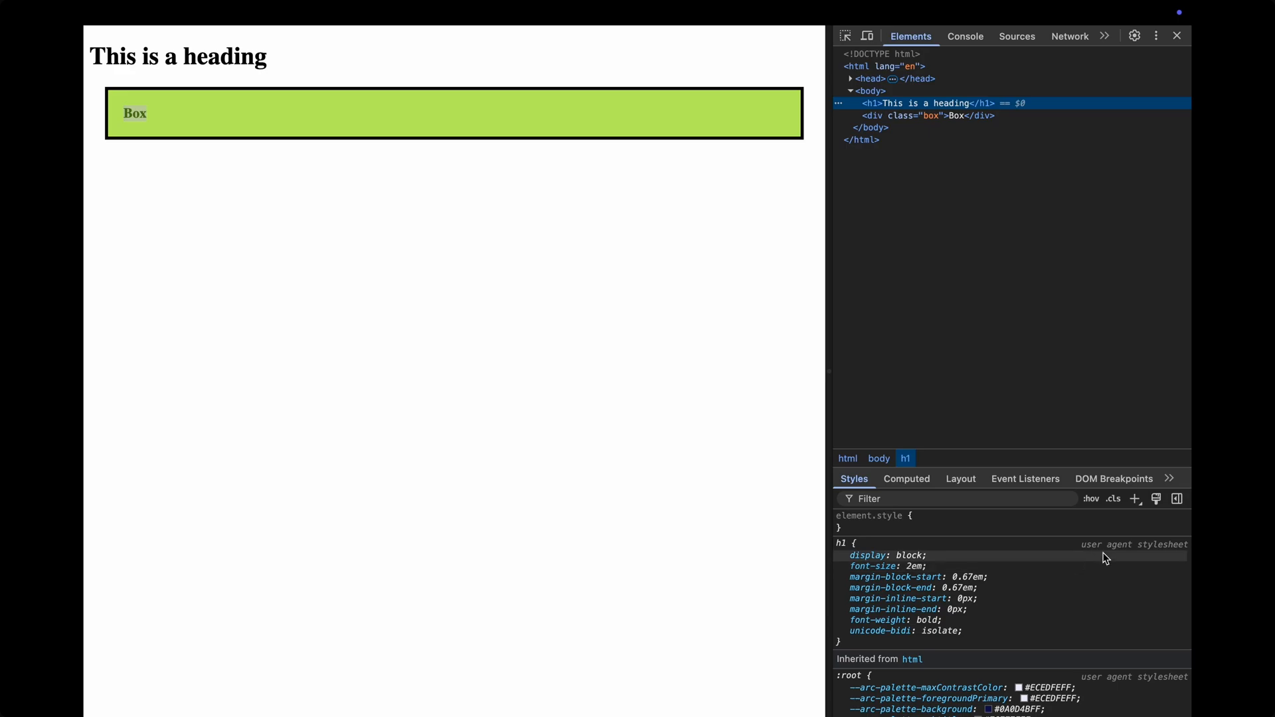
pyautogui.moveTo(1092, 671)
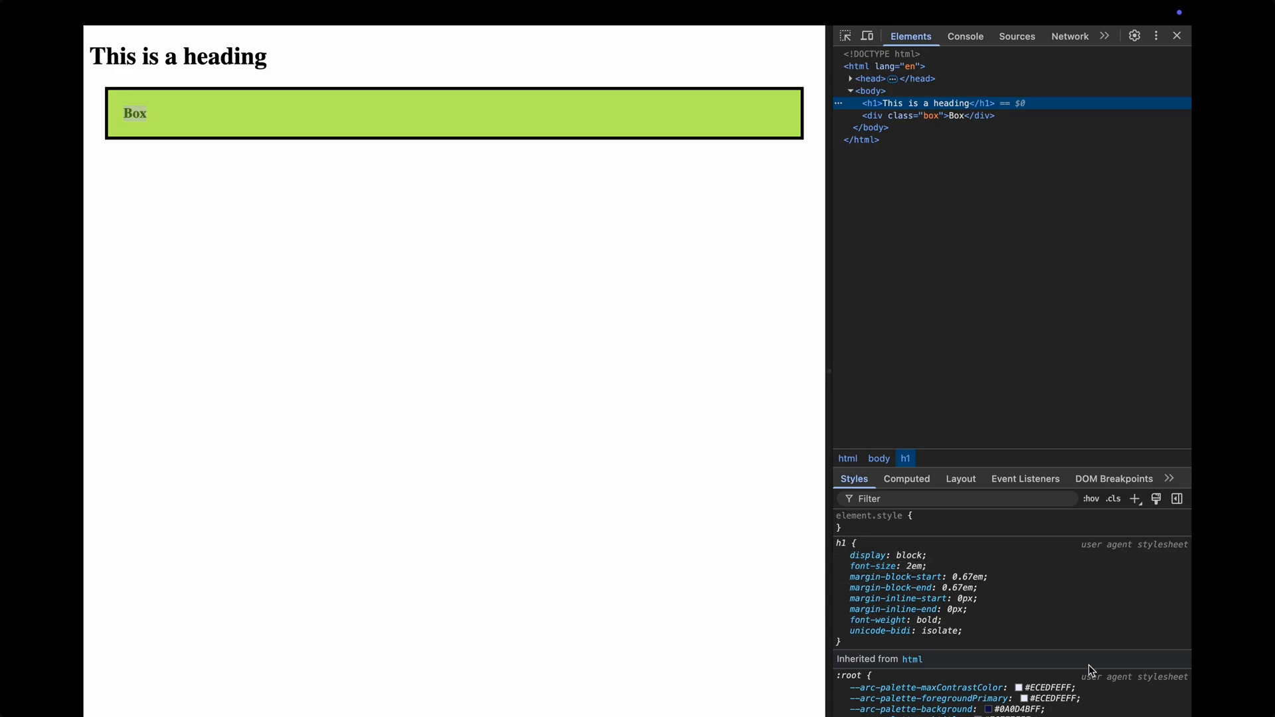
pyautogui.moveTo(1126, 553)
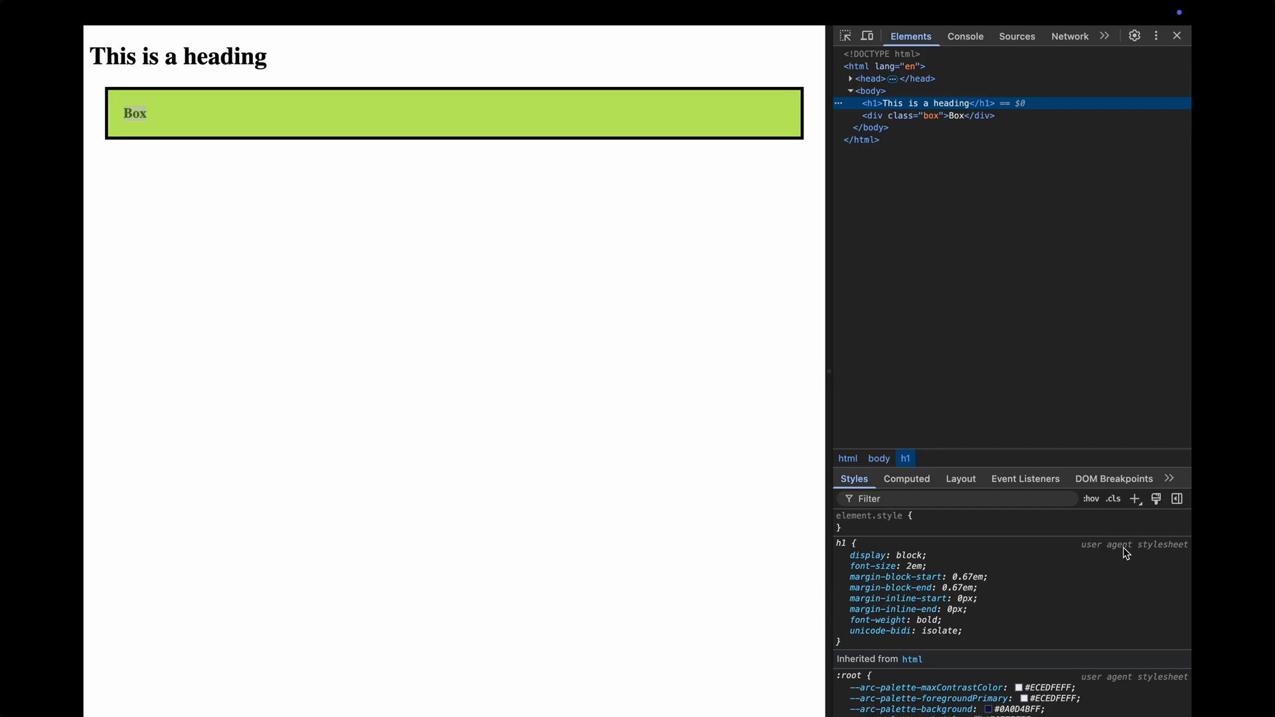
pyautogui.moveTo(1024, 557)
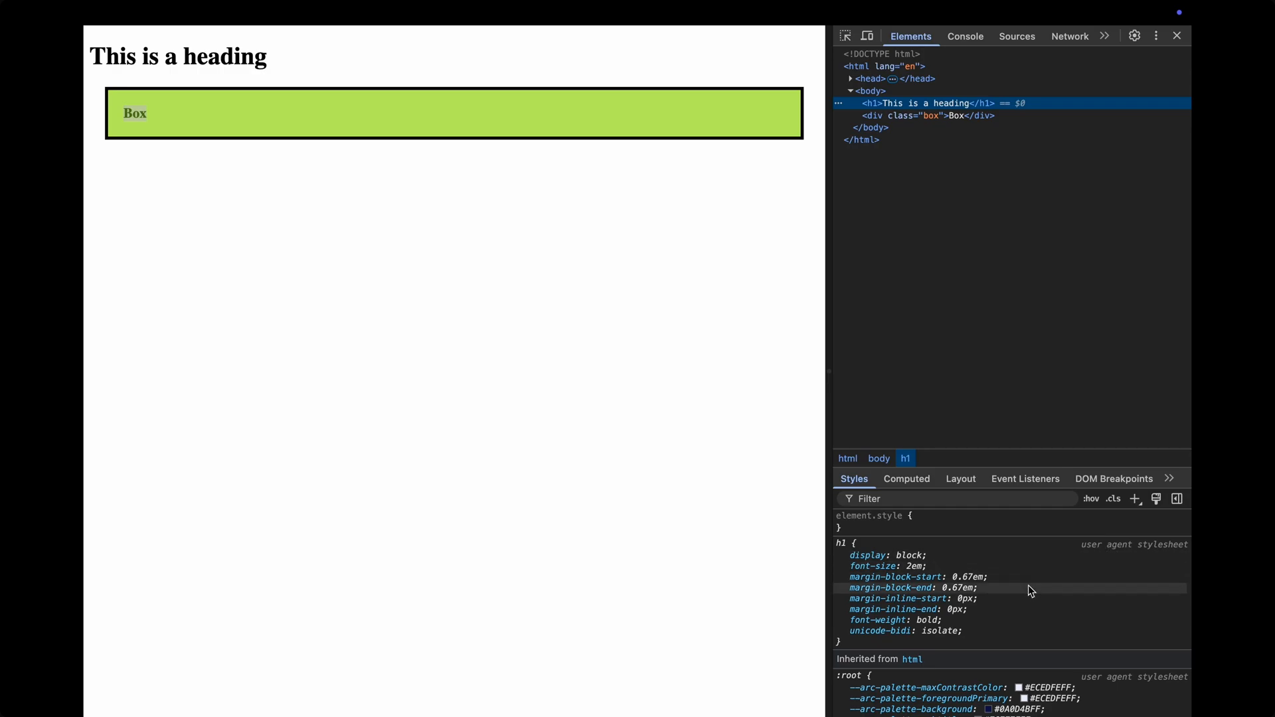
pyautogui.moveTo(1035, 640)
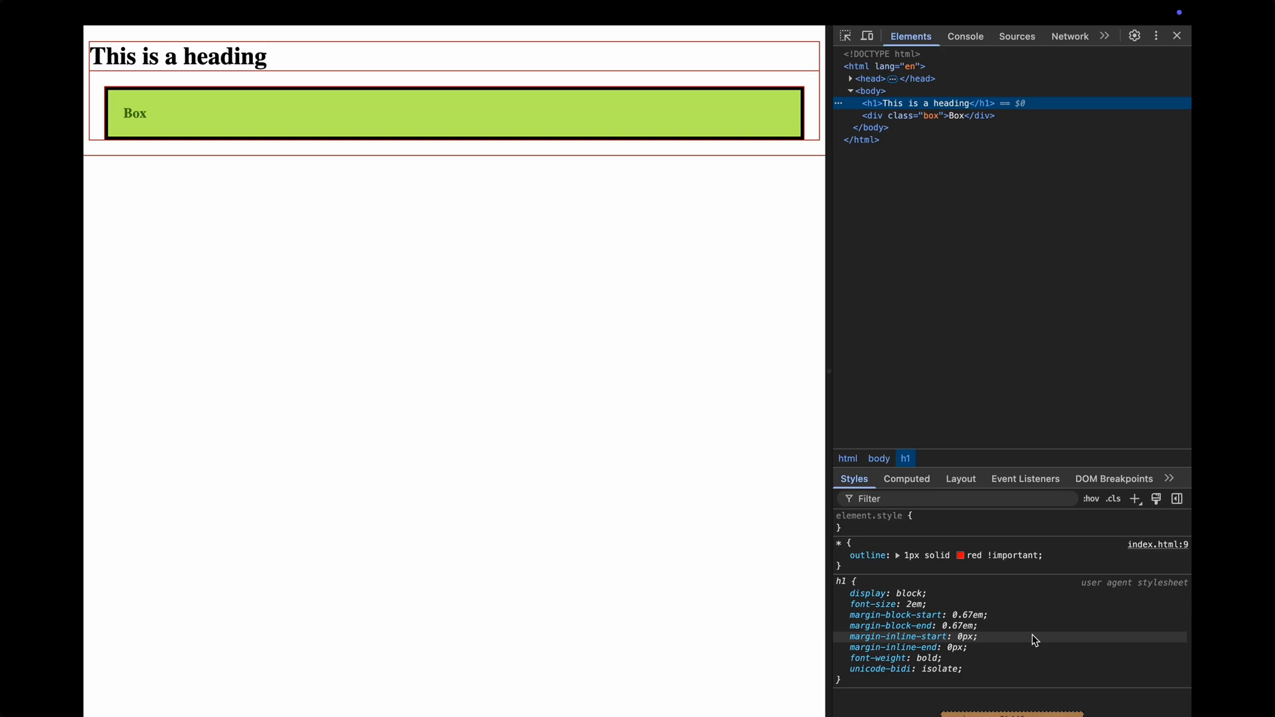
pyautogui.moveTo(772, 657)
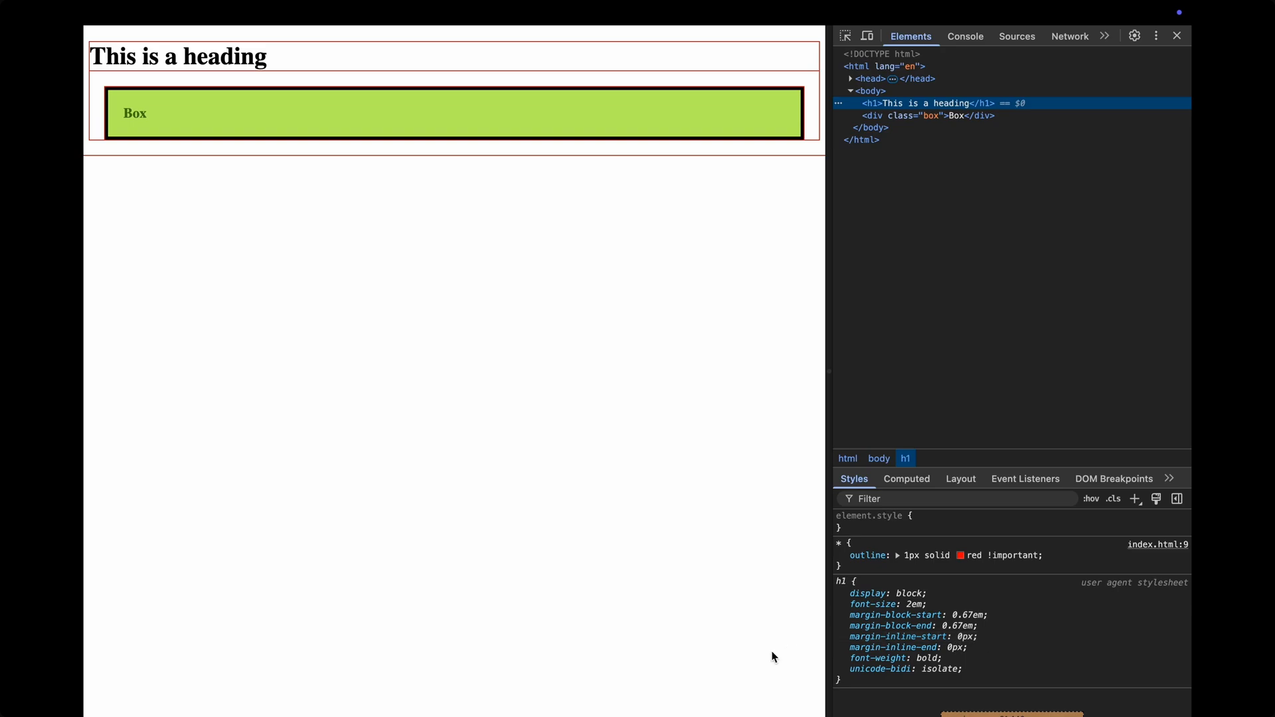
# Scroll the Styles pane down to the * { outline: 1px solid red !important; } rule.
pyautogui.scroll(-3)
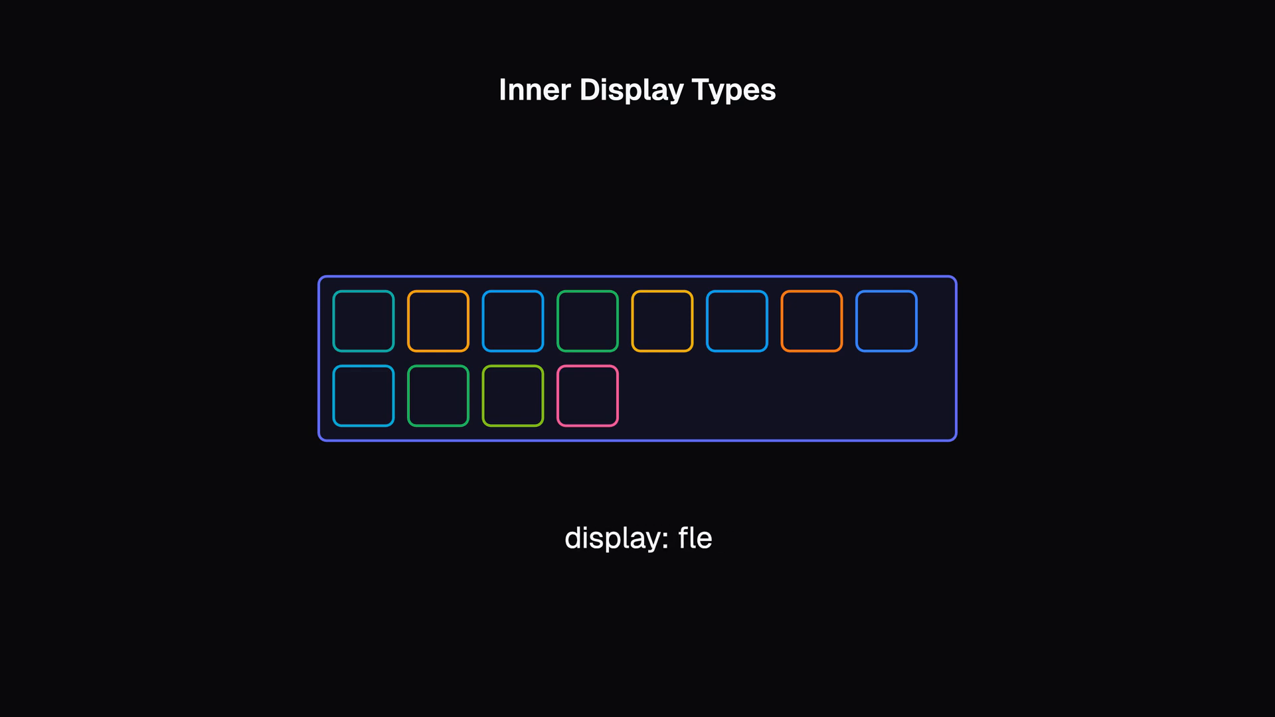
# Complete the container declaration so it reads display: flex;.
pyautogui.write('x;')
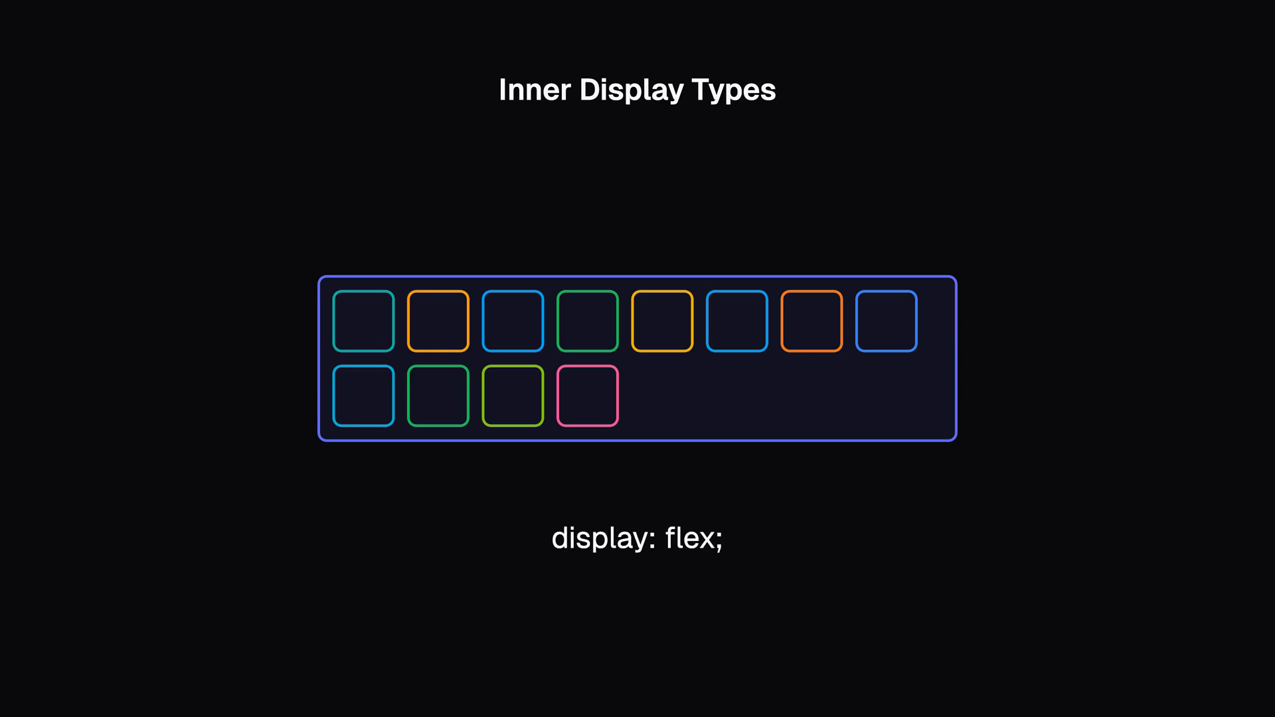